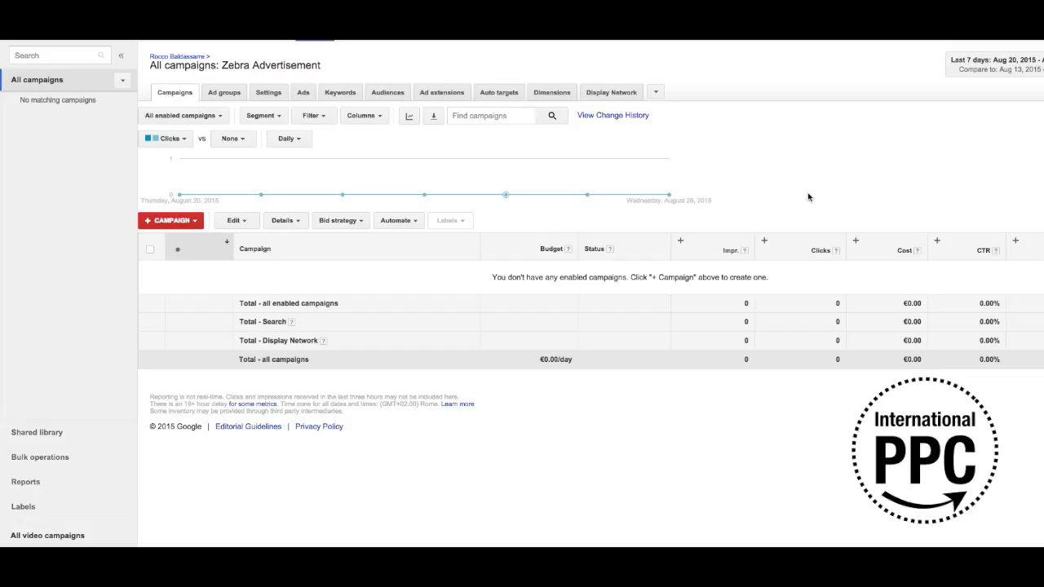
mouse_move(543, 206)
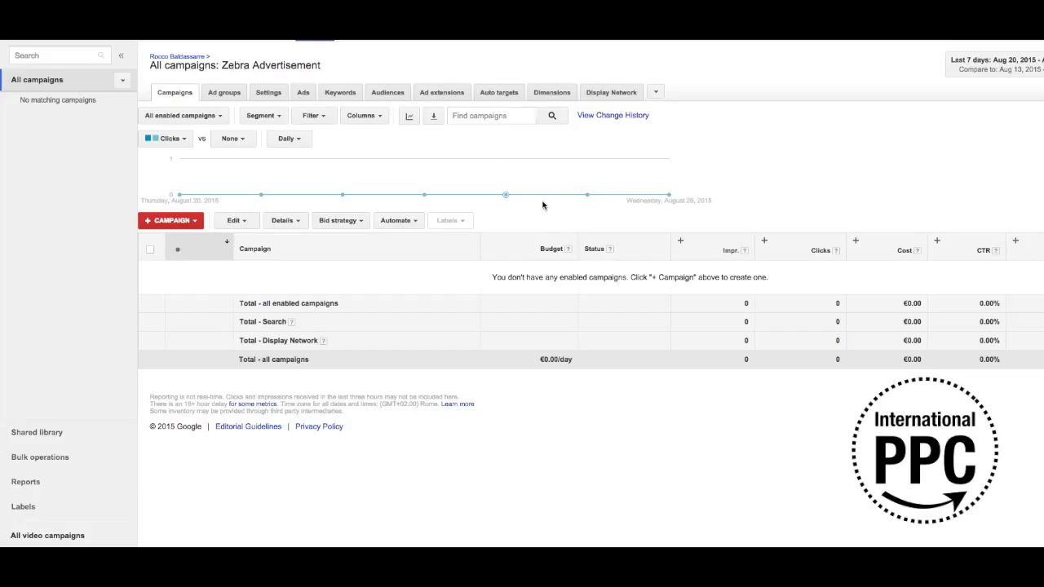
mouse_move(530, 208)
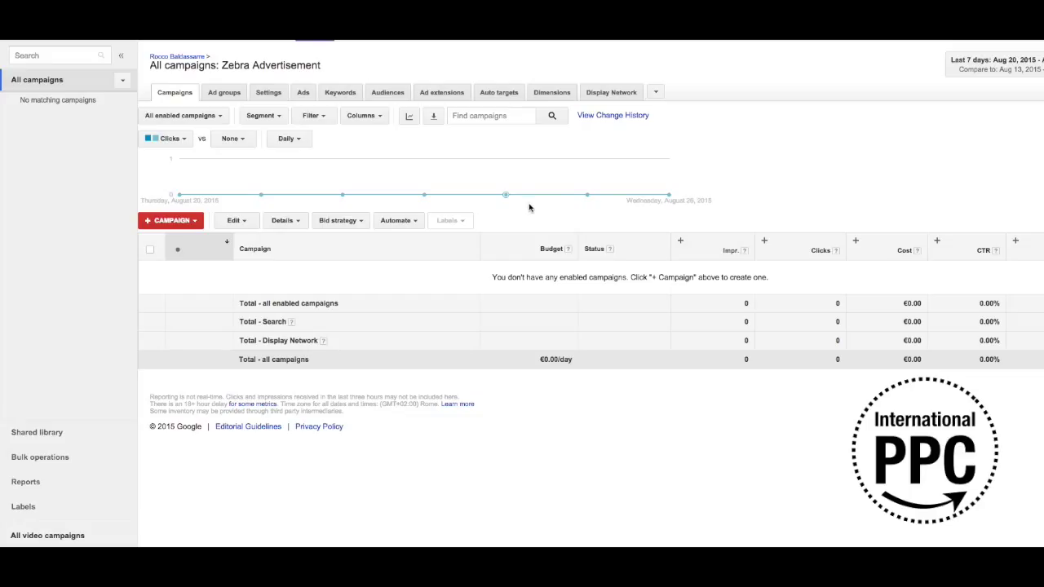
mouse_move(513, 211)
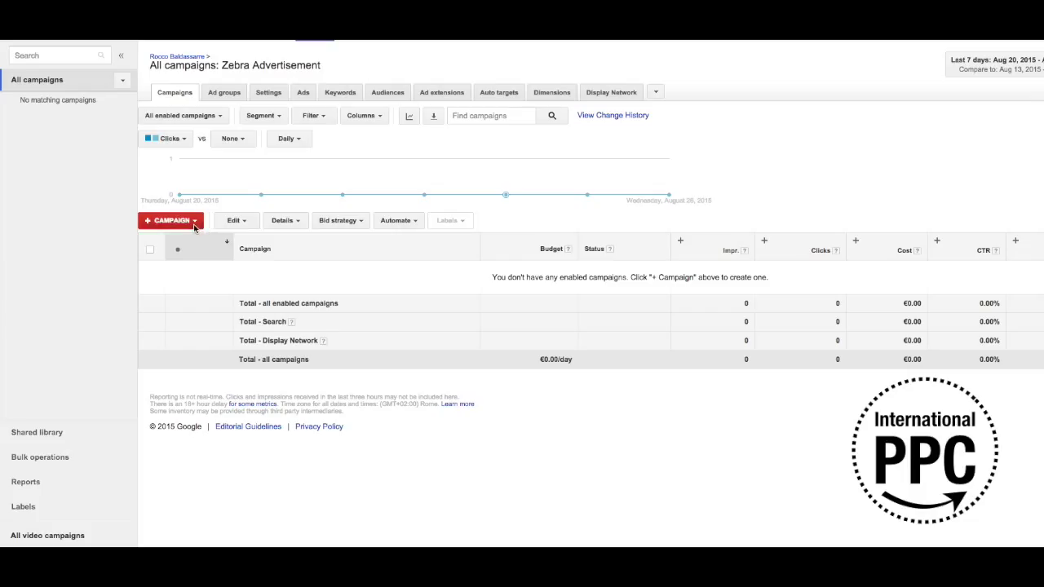
- Create a new Search Network only campaign from the +Campaign menu
left_click(170, 220)
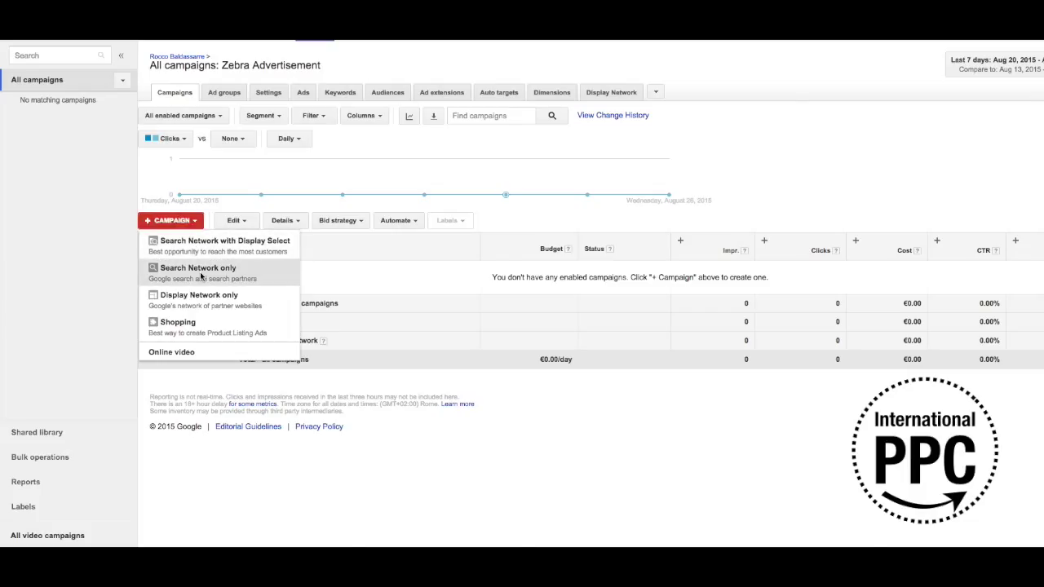
left_click(197, 267)
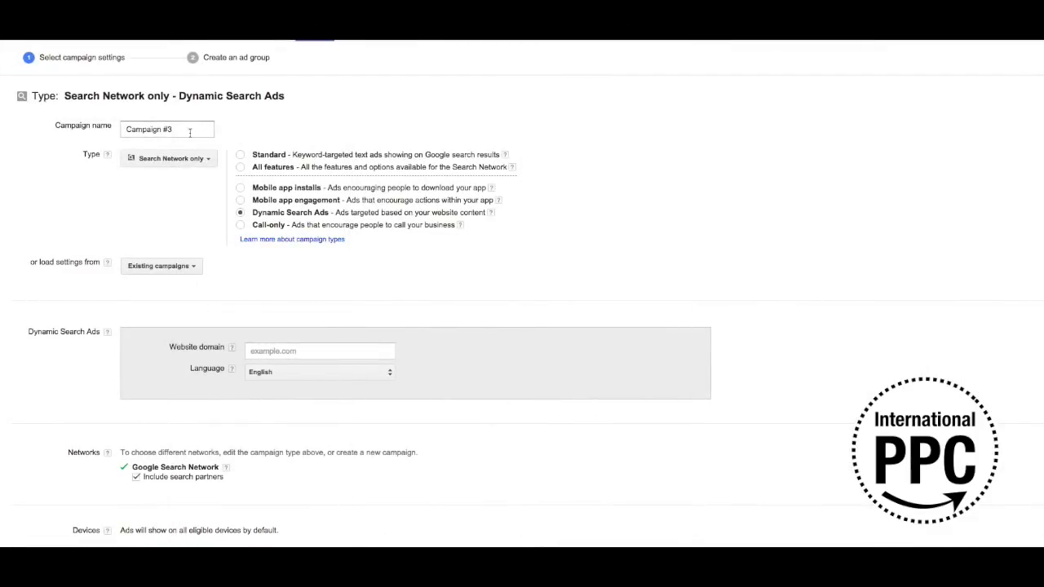
- Name the campaign 'Name th…' and enter website.com as the website domain
type("Name the")
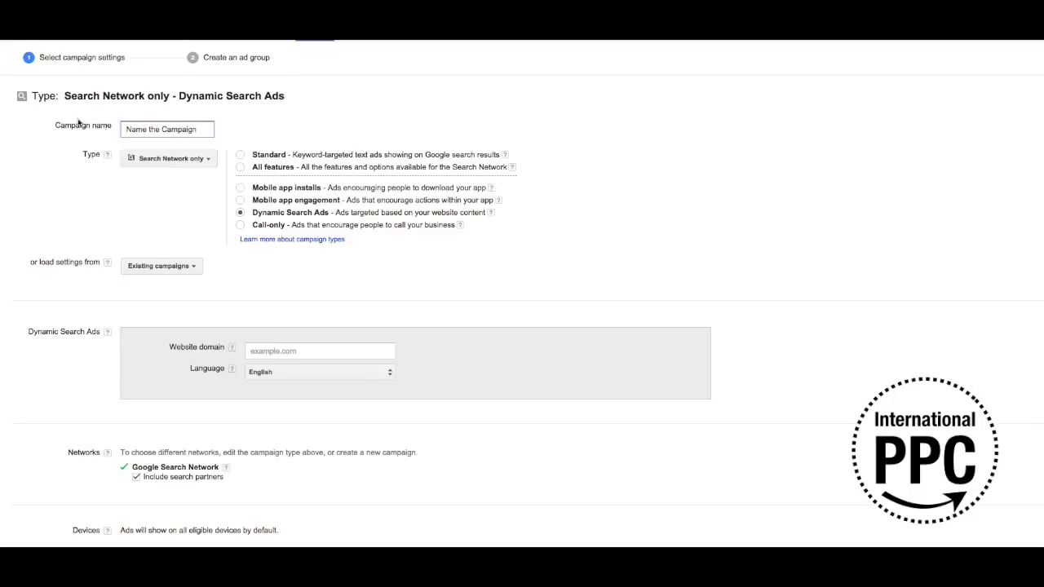
left_click(320, 351)
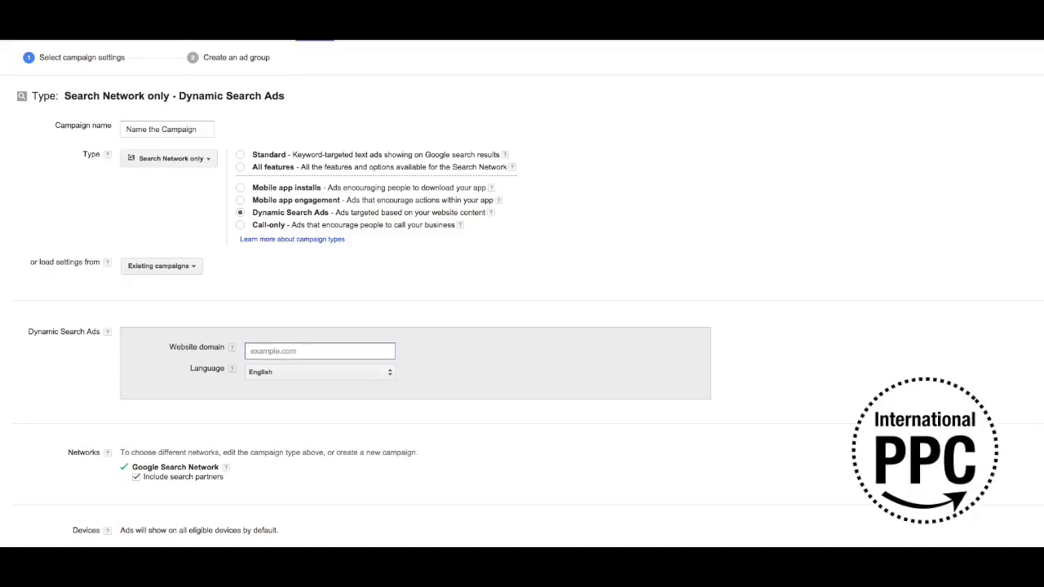
type("websitec")
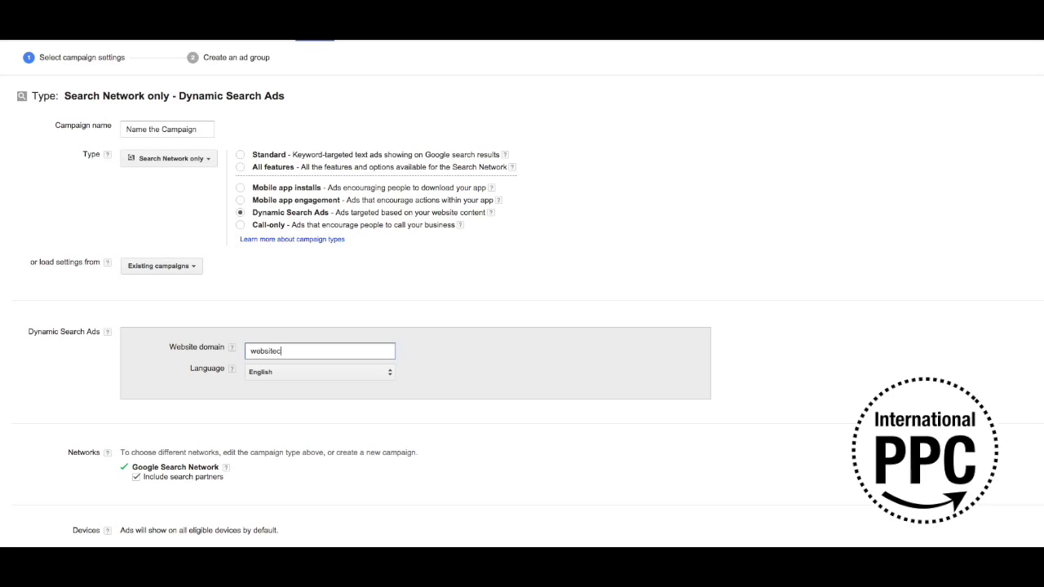
type("website.com")
type("0")
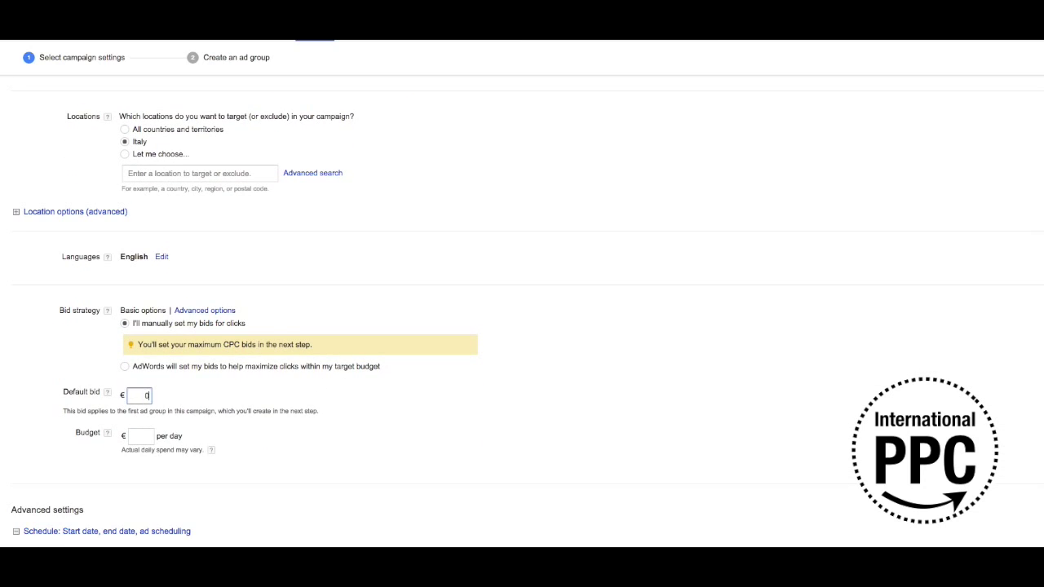
- Enter a €0.20 default bid and save the campaign settings
left_click(140, 436)
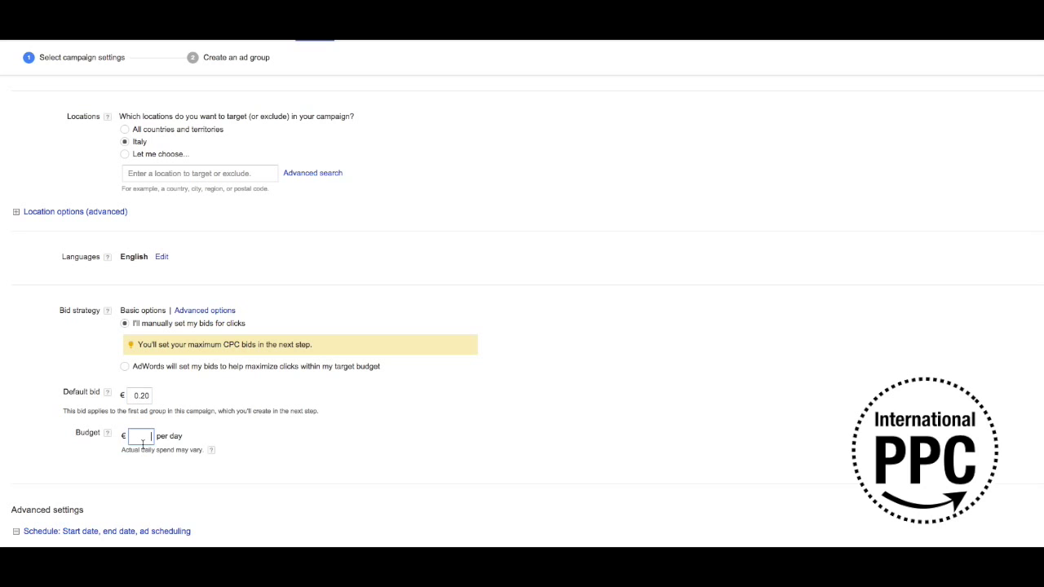
type("20")
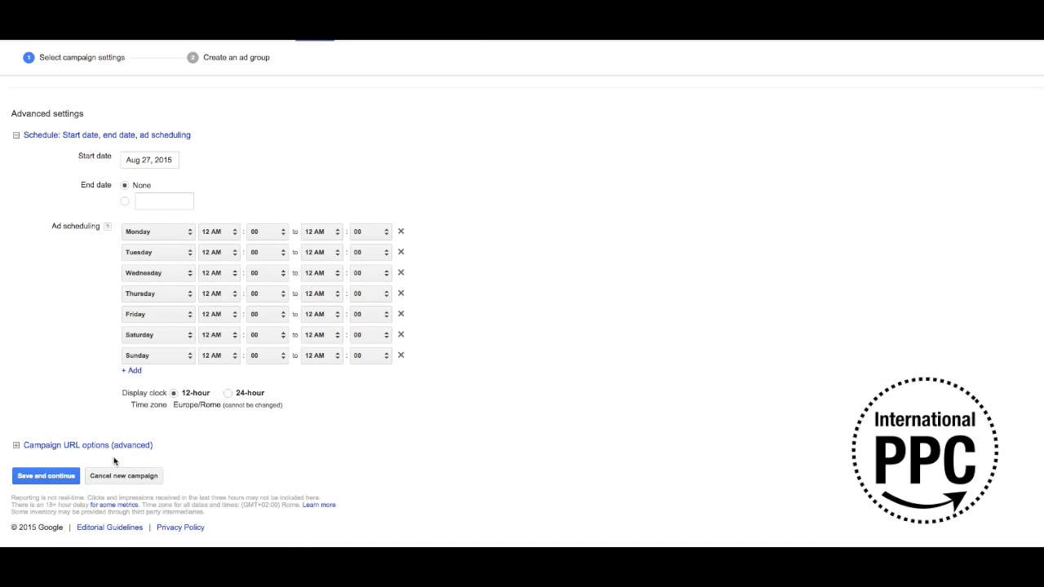
left_click(44, 476)
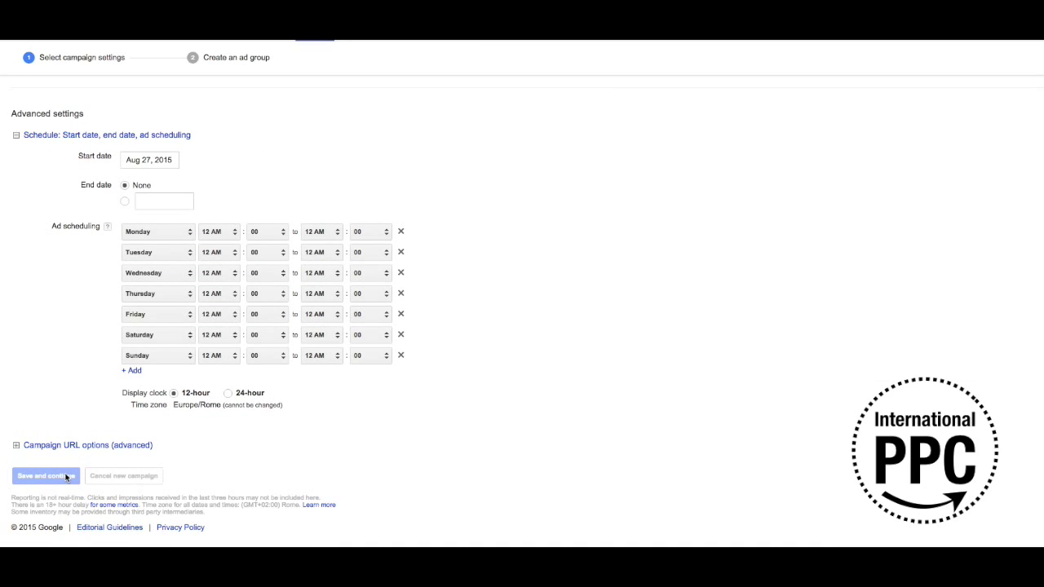
- Continue to the ad group page and scroll to the web hosting category
left_click(44, 475)
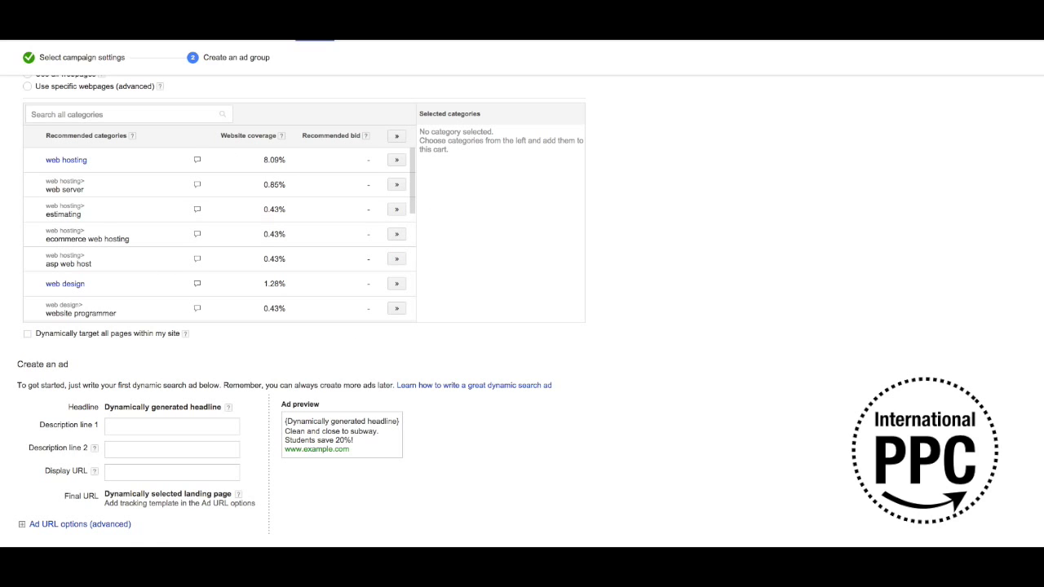
scroll("down", 3)
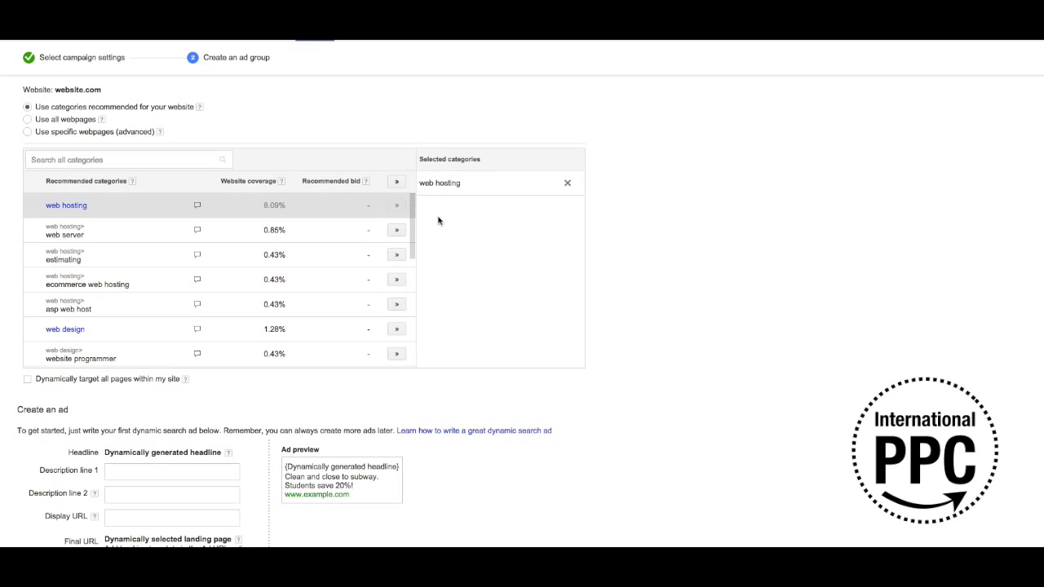
- Enter 'test' in Description line 1 and Description line 2 of the ad
scroll("down", 3)
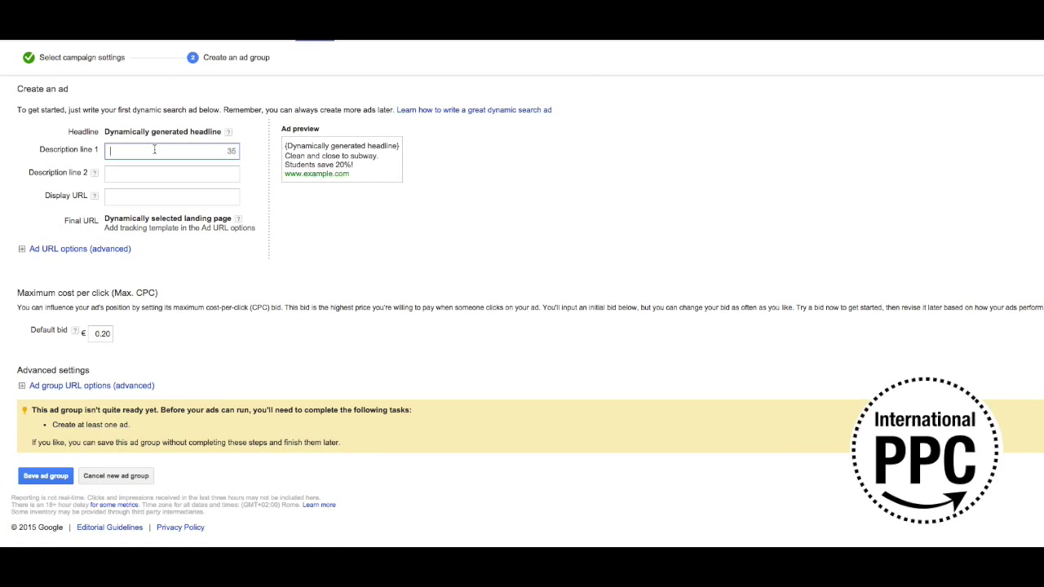
type("test")
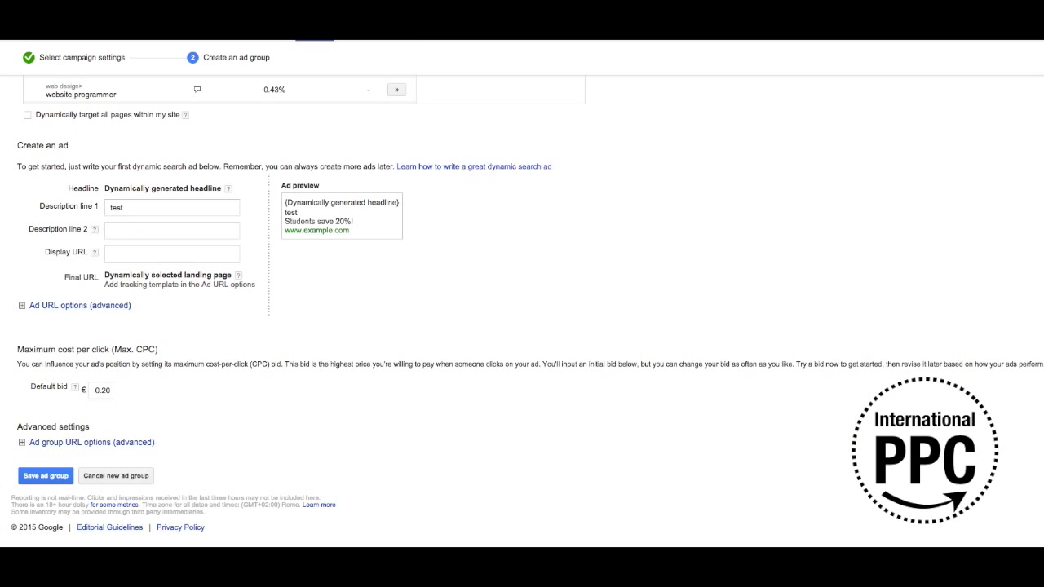
type("test")
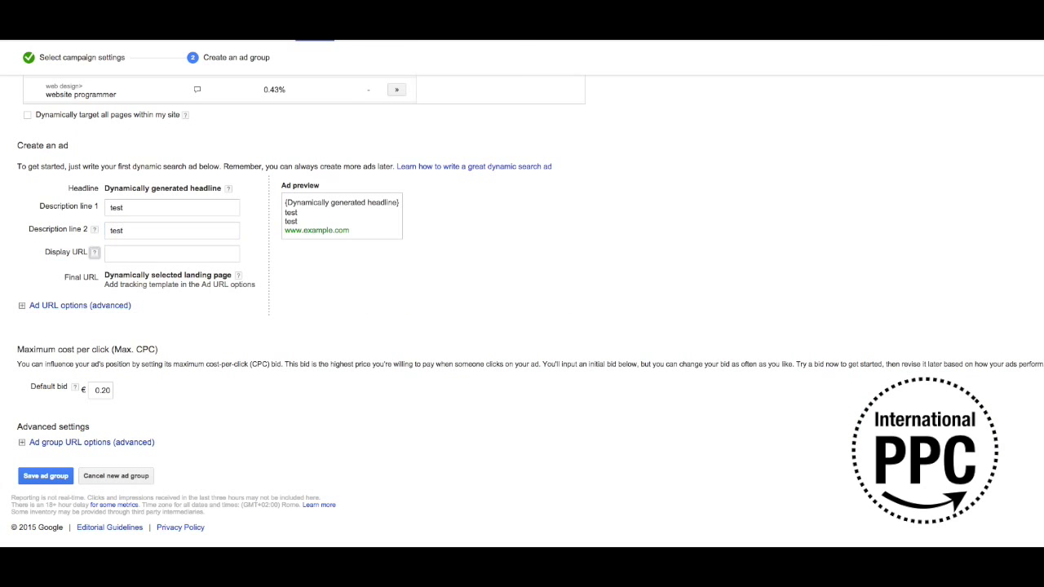